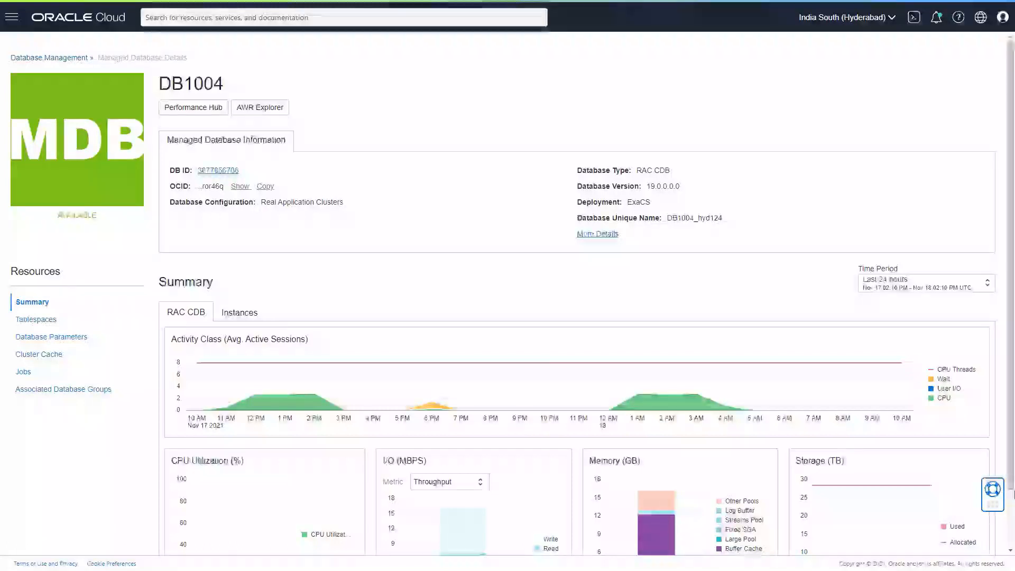
mouse_move(510, 252)
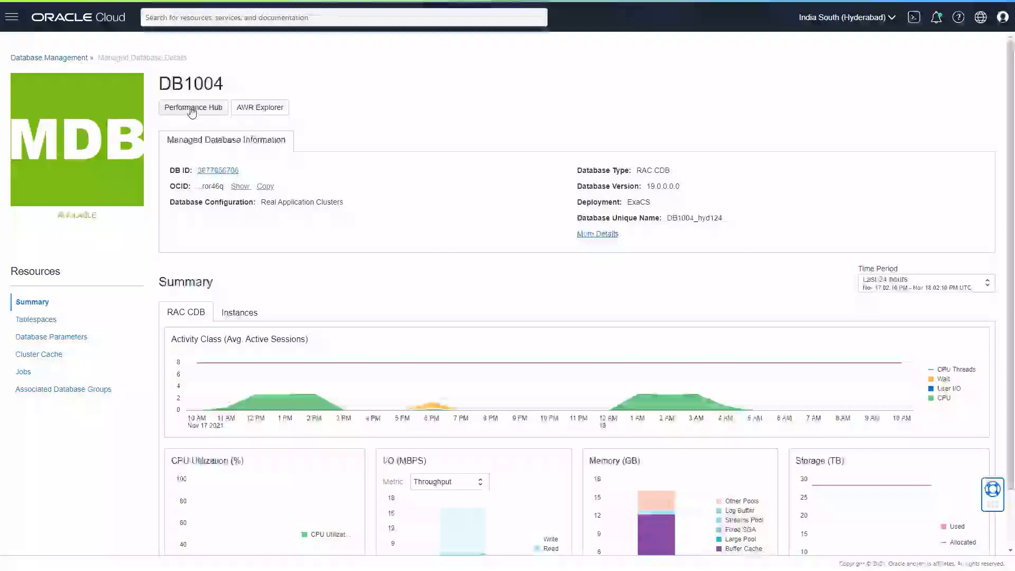
Step: Show the Exadata performance view within DB1004's Performance Hub
click(193, 108)
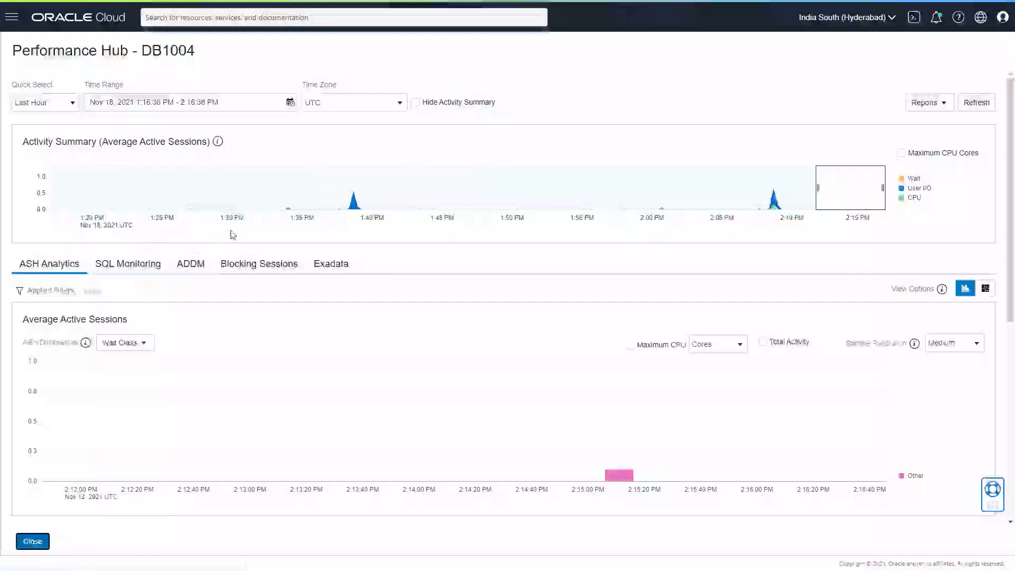
click(330, 263)
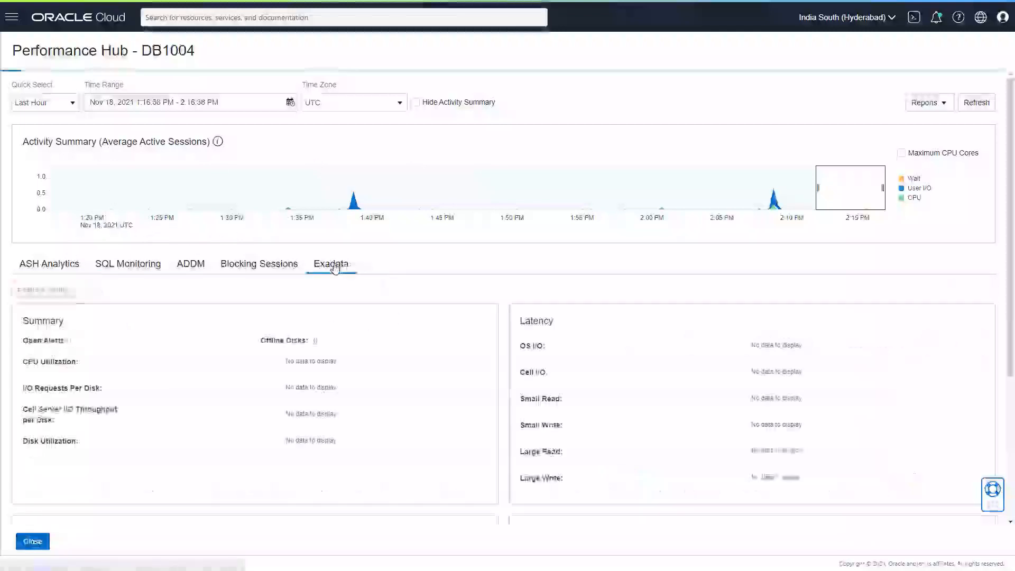
Step: Load the Exadata tab and review the Flash I/O and Hard Disk I/O charts
click(331, 263)
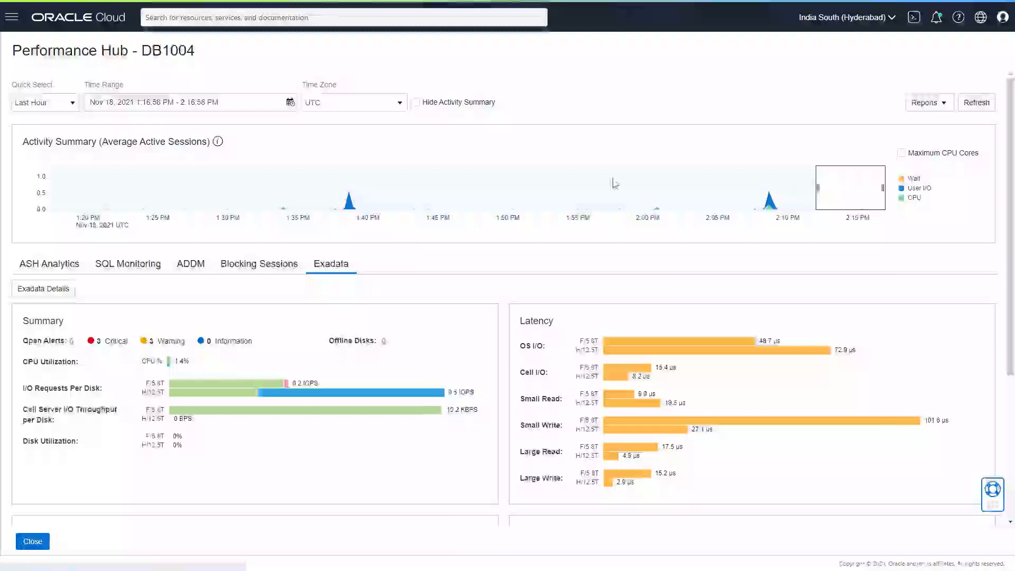
mouse_move(559, 179)
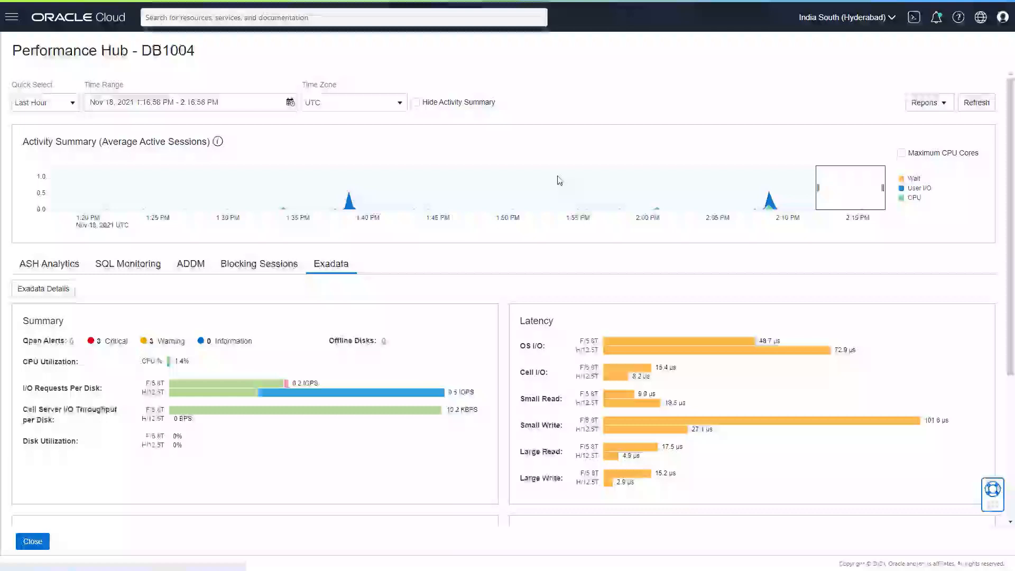
mouse_move(168, 335)
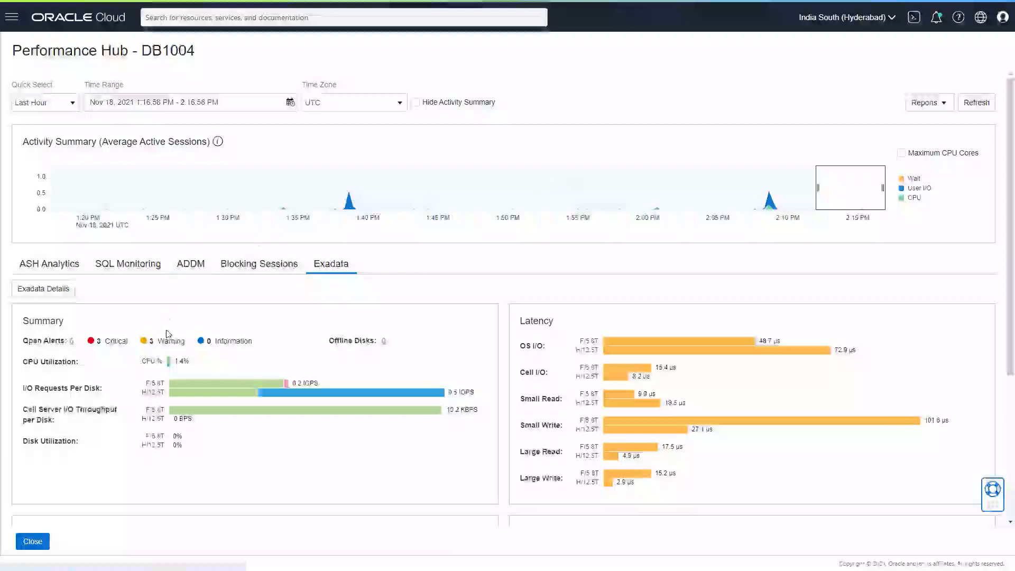
scroll(down, 3)
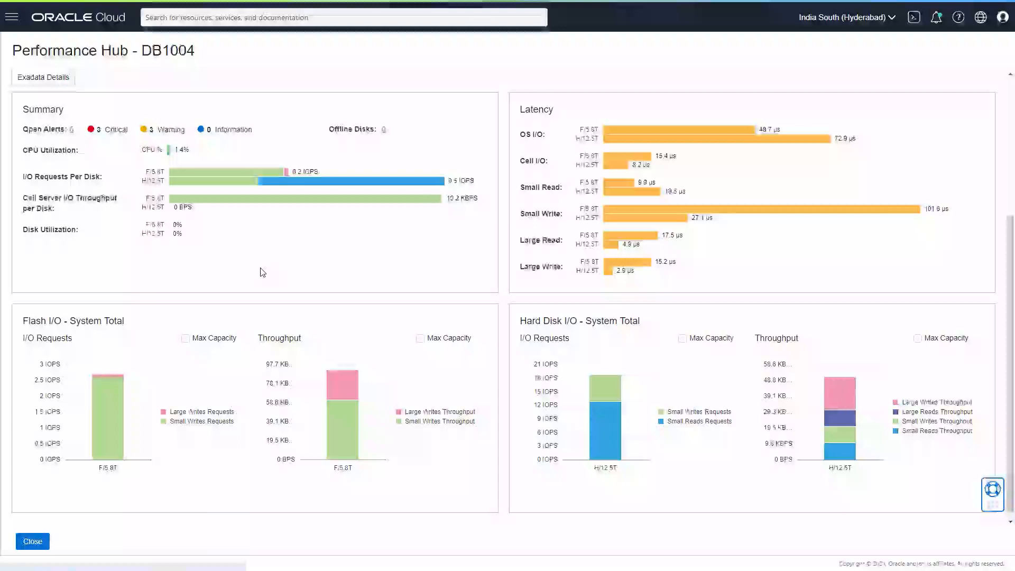
mouse_move(277, 275)
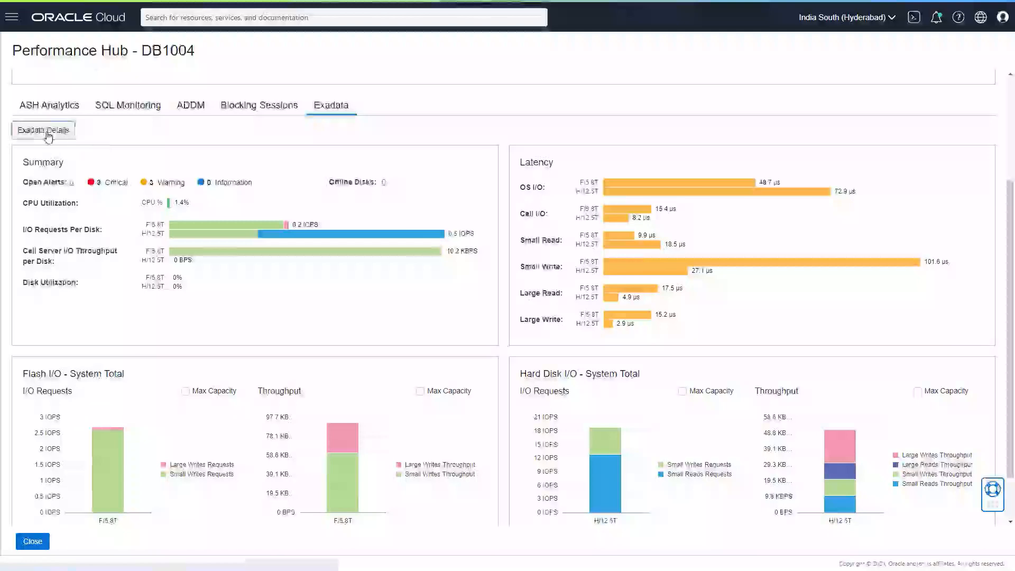
Step: Bring up Performance Hub: Exadata Details with summary, latency and I/O totals
click(44, 129)
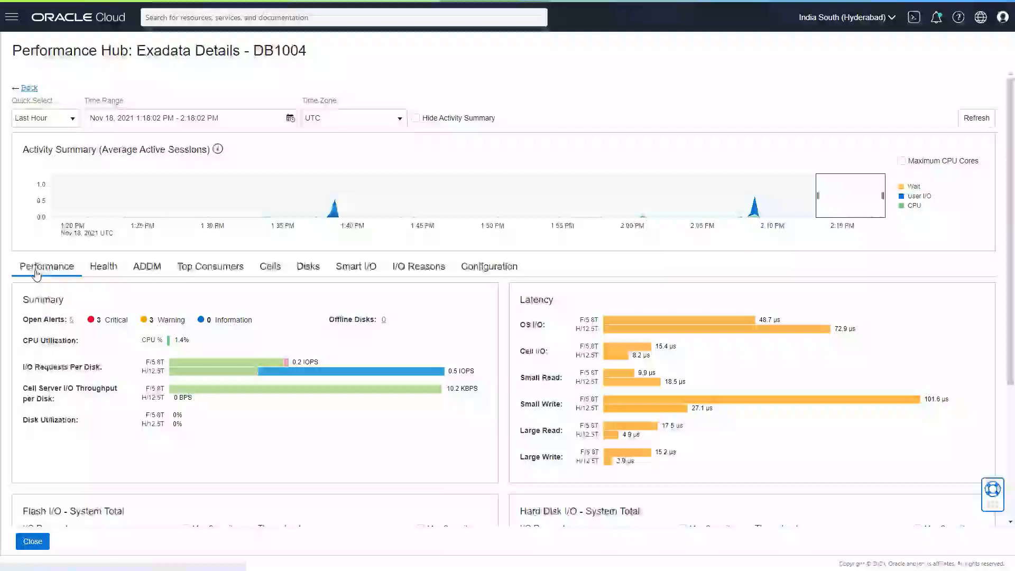
scroll(down, 3)
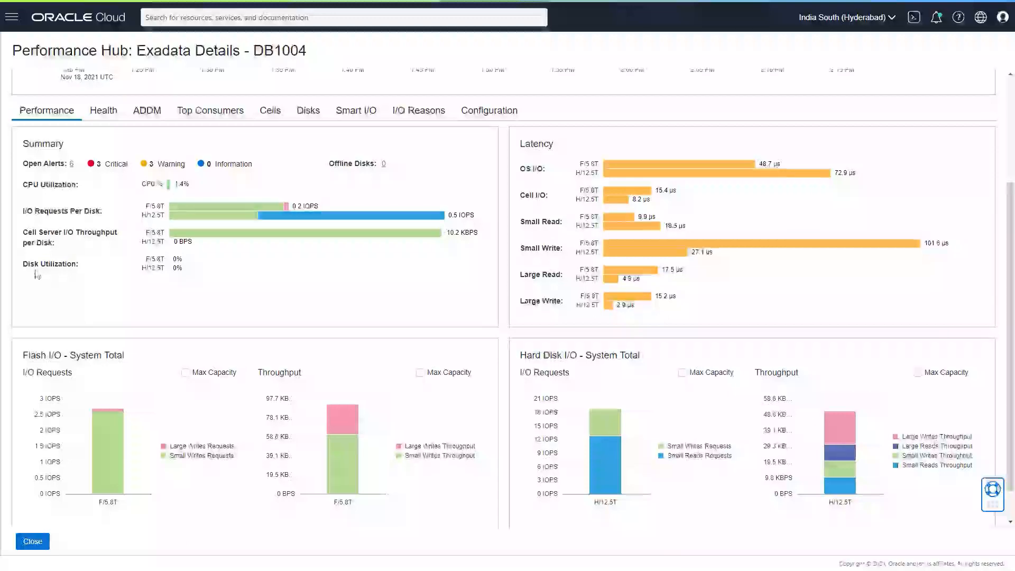
Step: Show the Health tab's Open Alerts and Offline Disks tables for DB1004's cells
click(103, 110)
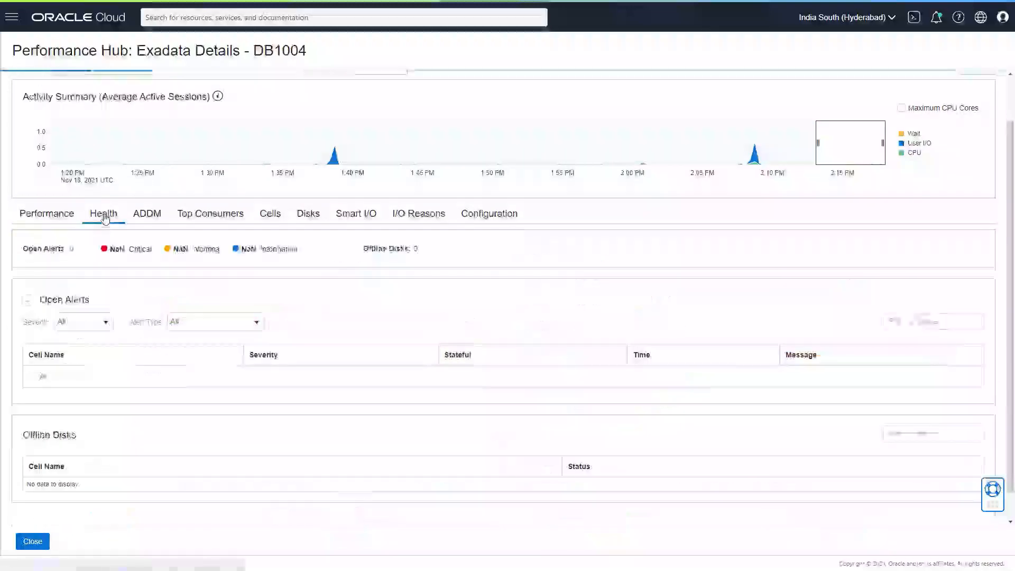
click(103, 213)
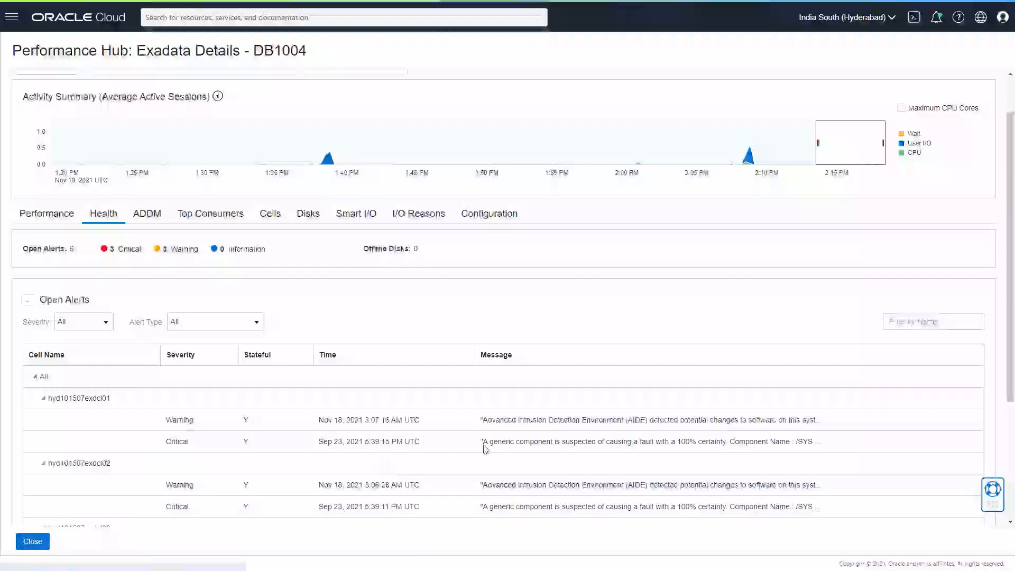
scroll(down, 3)
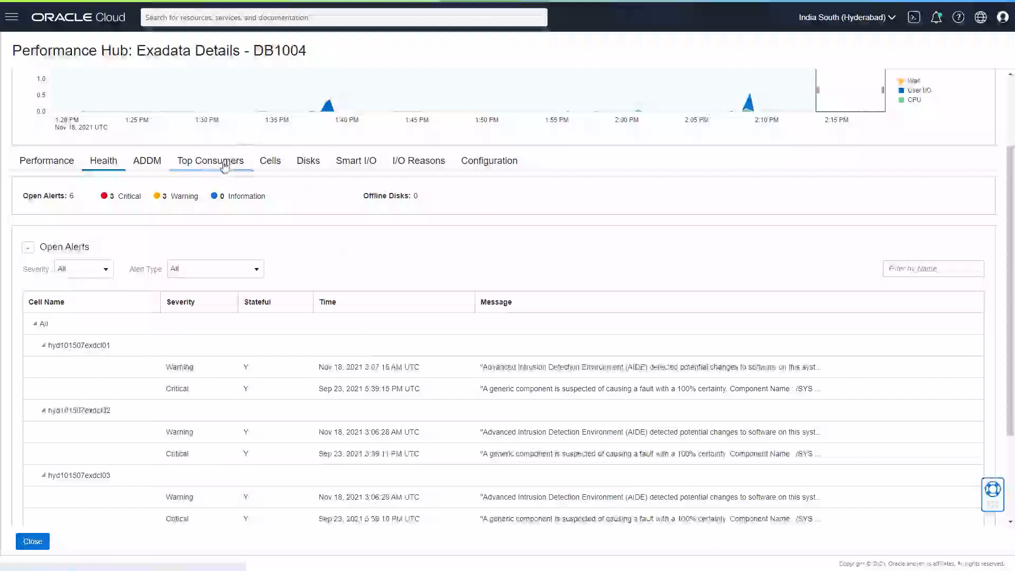
Step: Inspect the Cells table columns for I/O requests, throughput, utilization and latency, then the Disks listing
click(270, 161)
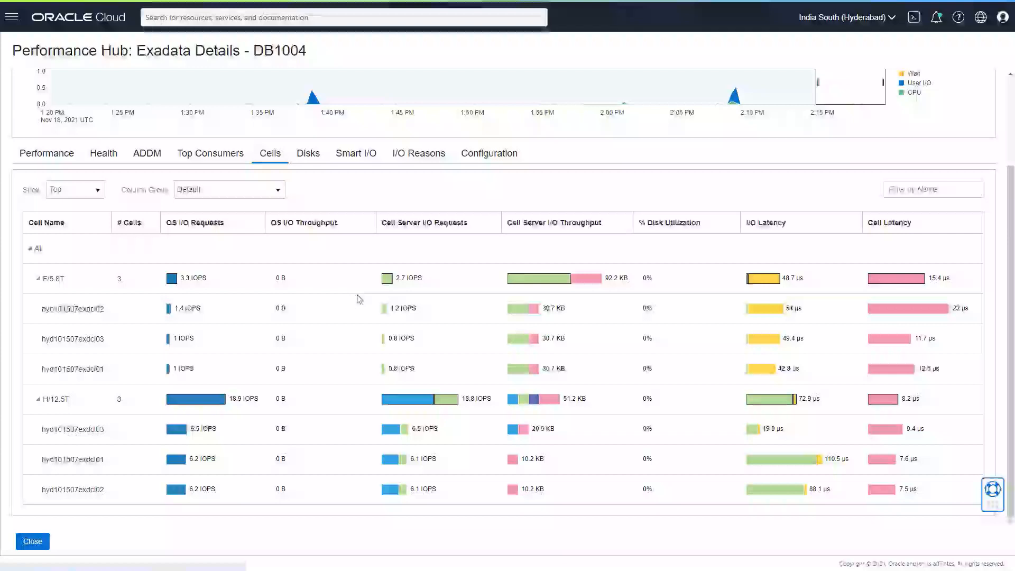
click(671, 223)
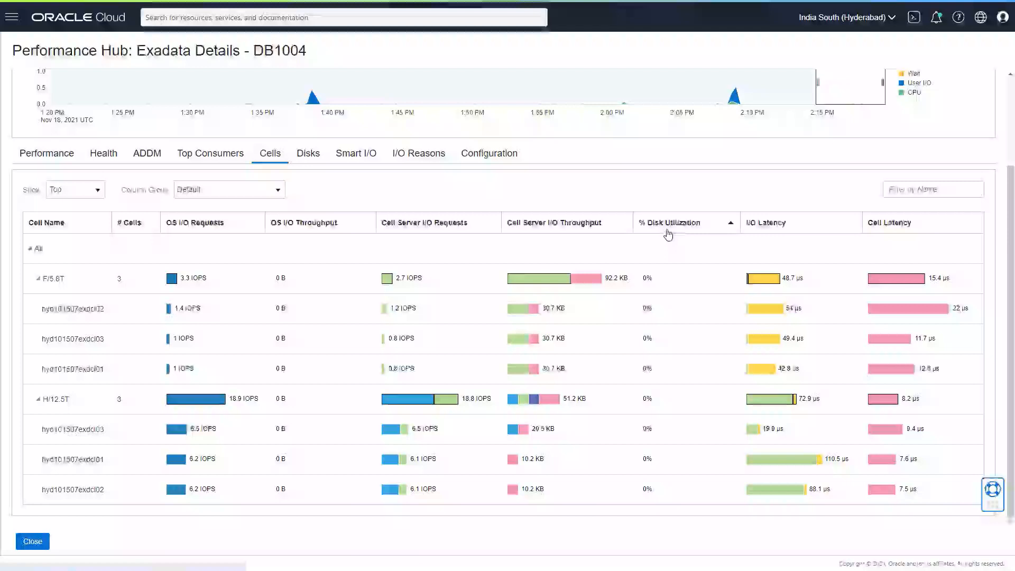
click(539, 222)
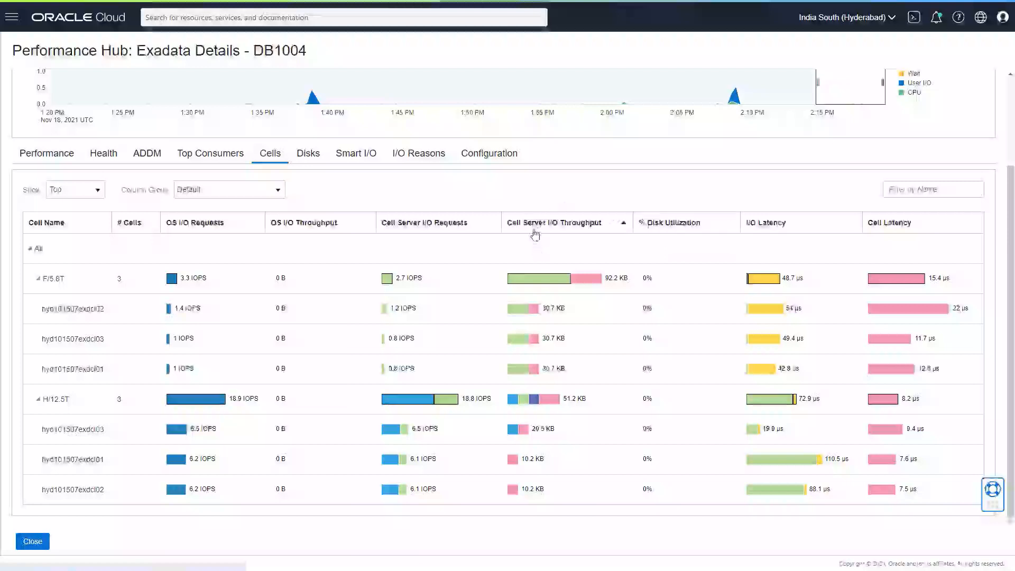
click(889, 223)
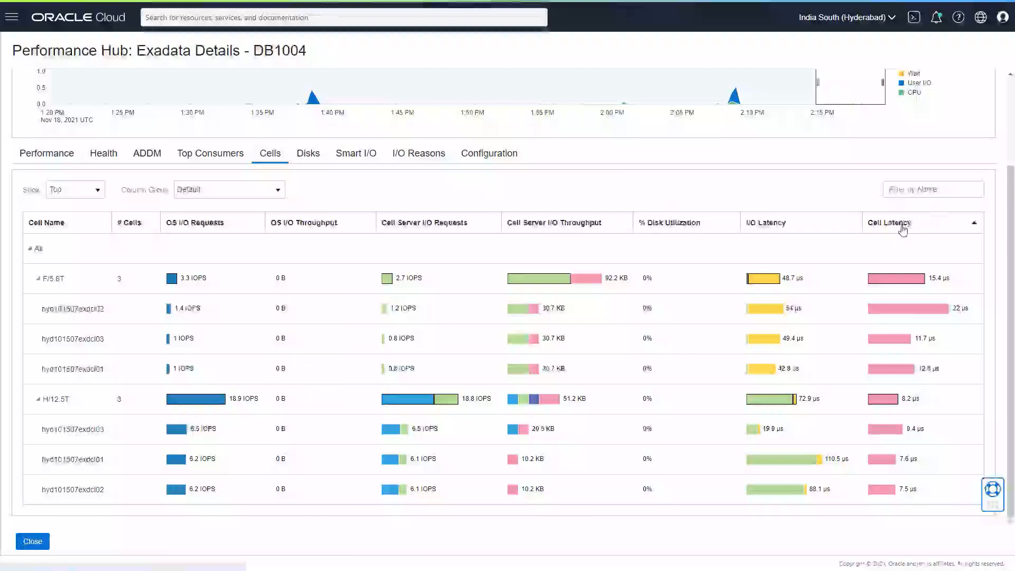
click(307, 152)
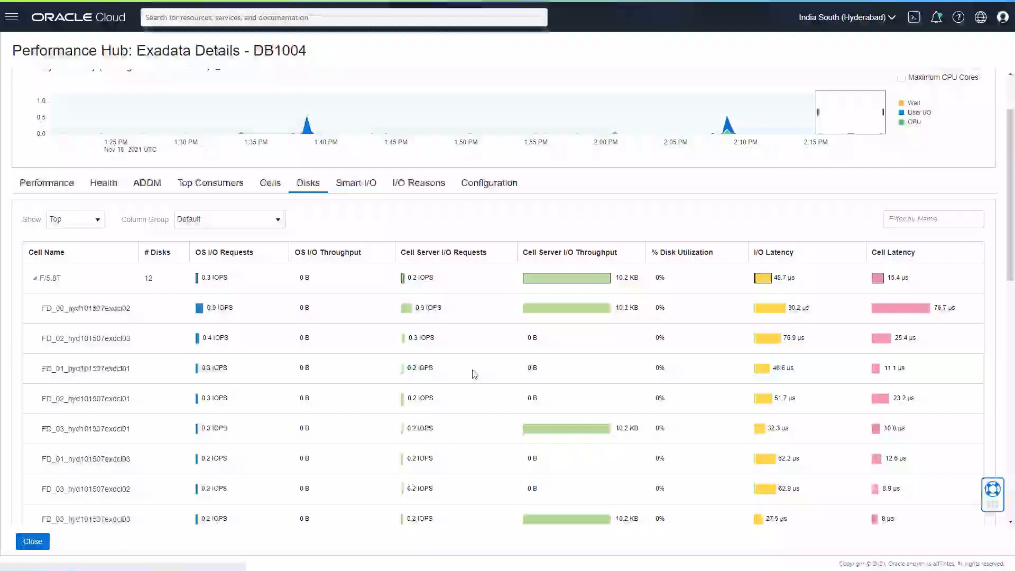
mouse_move(777, 283)
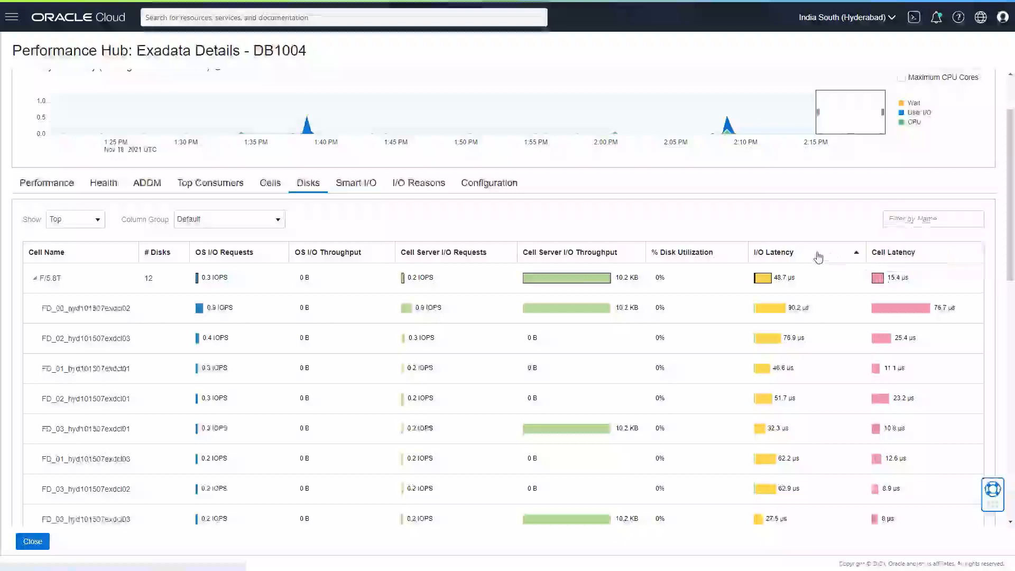
mouse_move(764, 278)
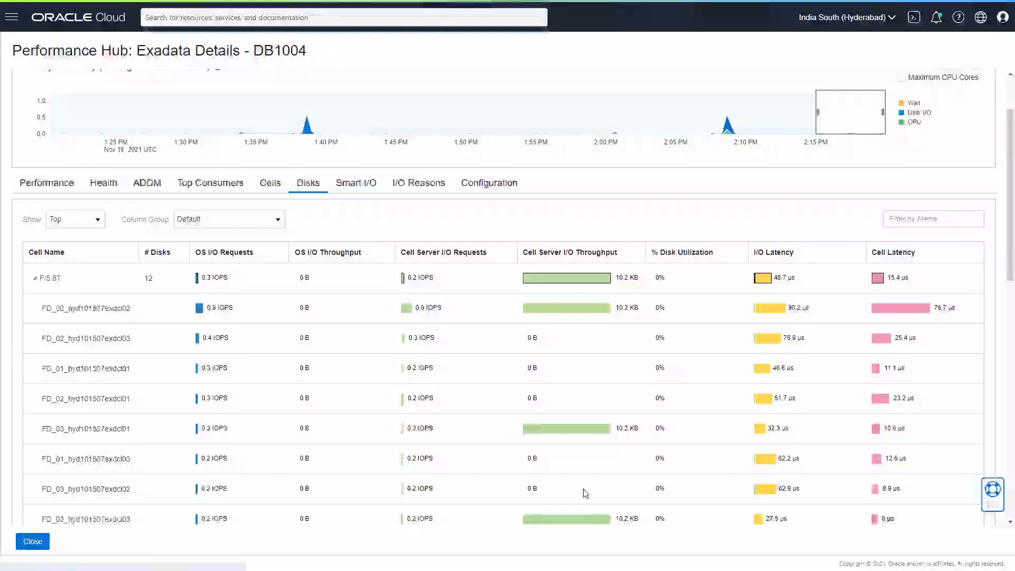
mouse_move(190, 206)
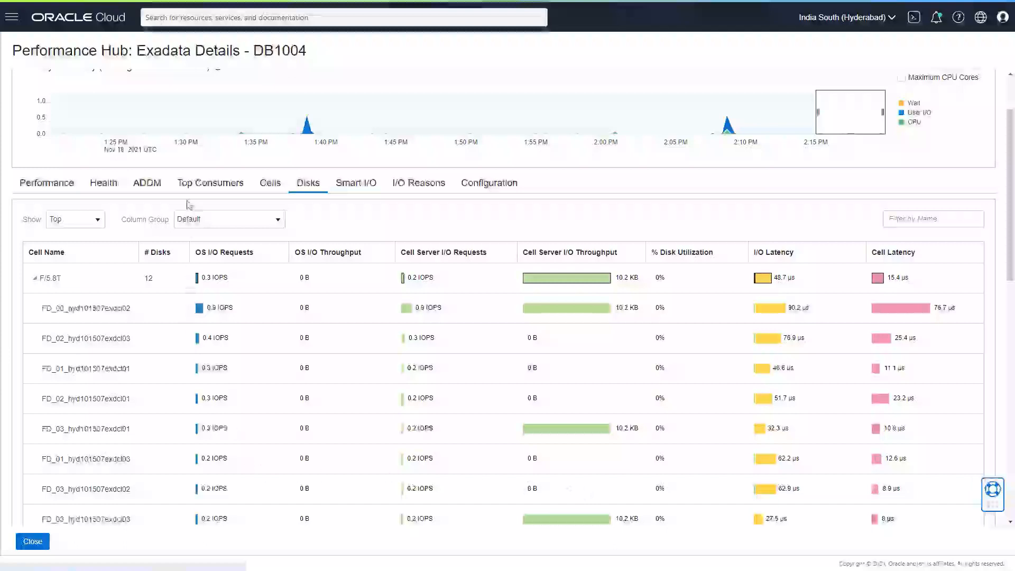
Step: Show the Top Consumers view with the Top Databases chart and IORM queue times
click(209, 183)
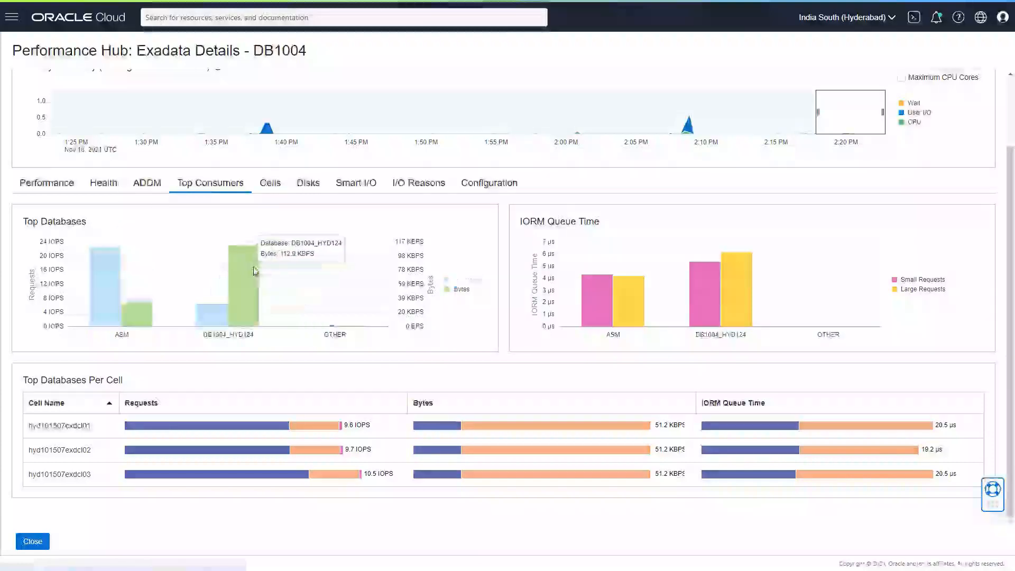
mouse_move(463, 298)
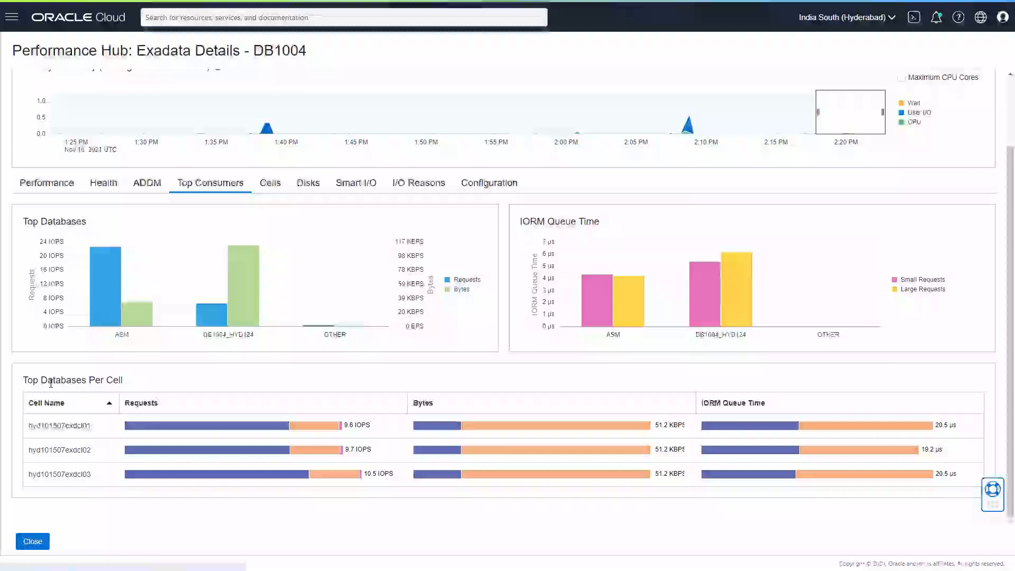
mouse_move(143, 204)
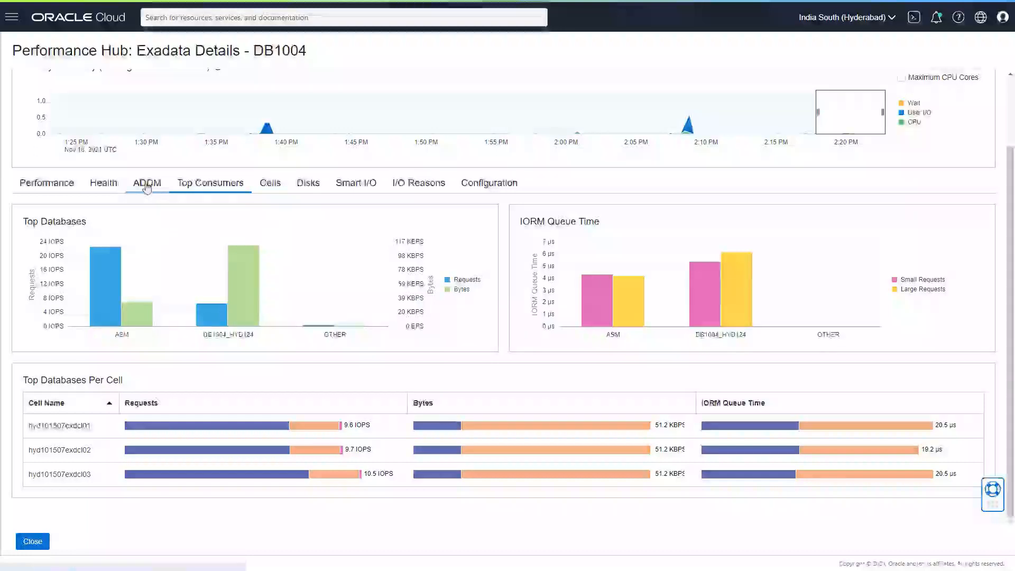
Step: Select an ADDM task from the Task Name dropdown on the ADDM tab
click(146, 183)
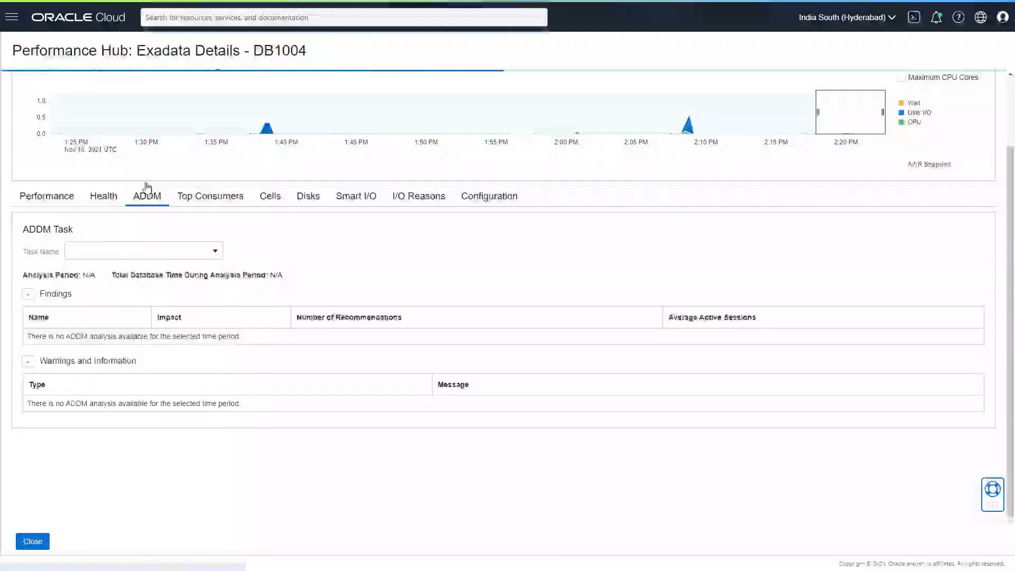
click(143, 250)
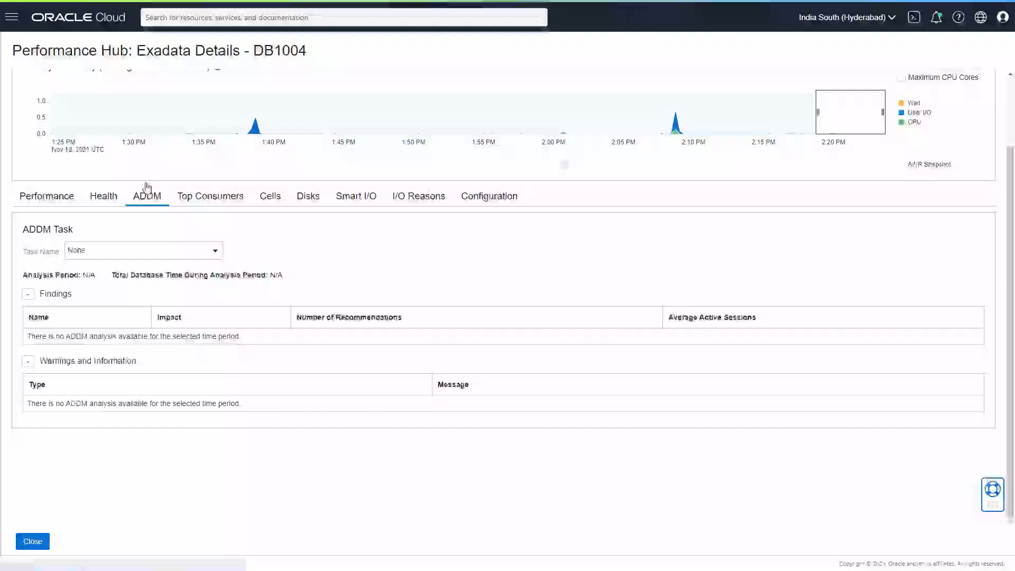
mouse_move(241, 256)
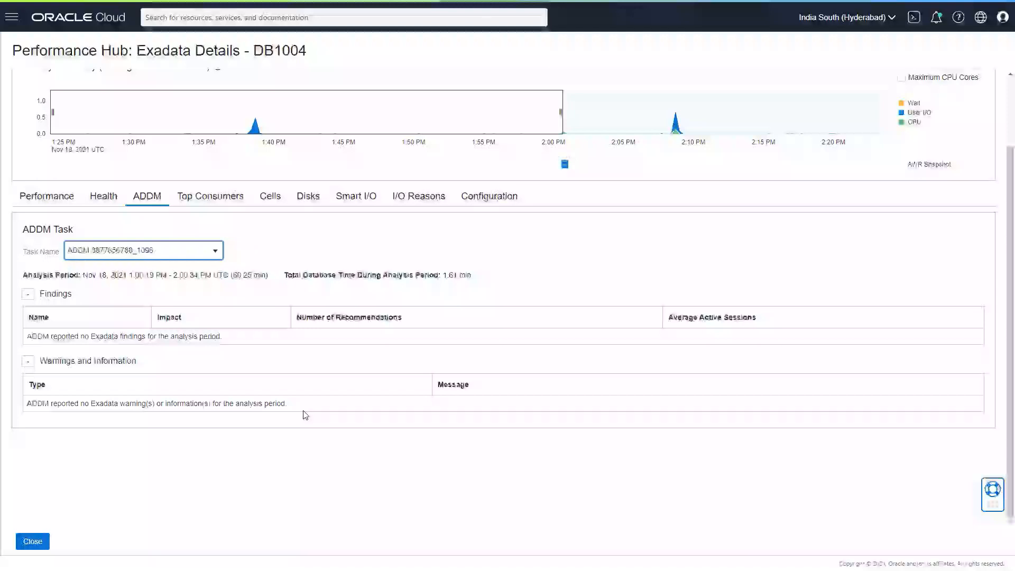
mouse_move(301, 240)
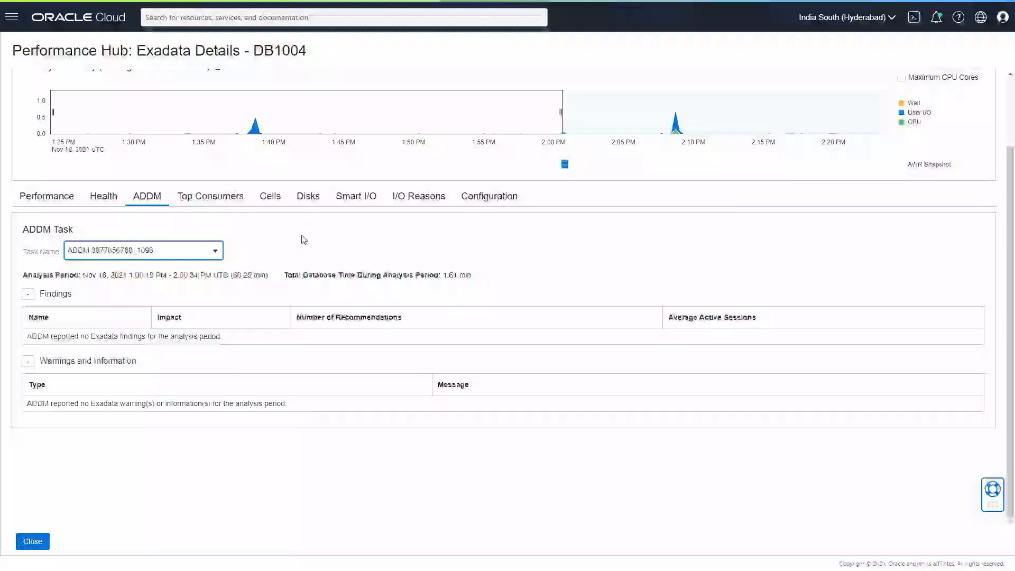
mouse_move(445, 268)
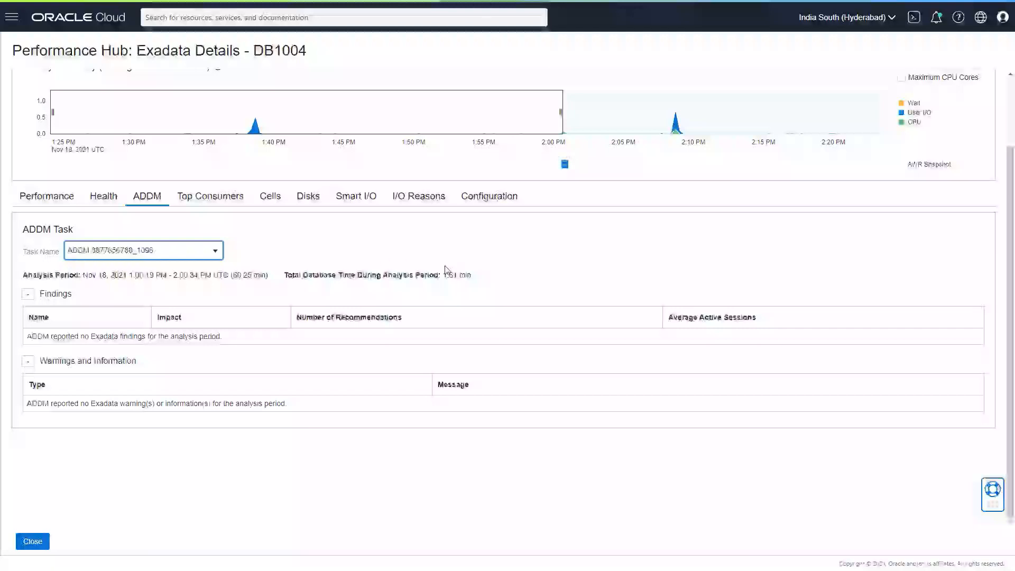
mouse_move(388, 225)
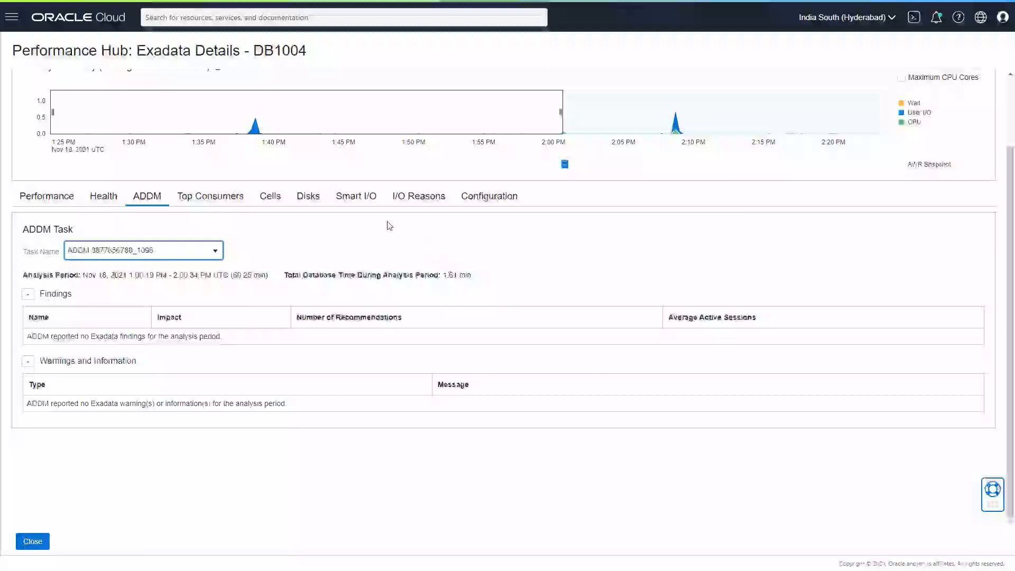
mouse_move(419, 195)
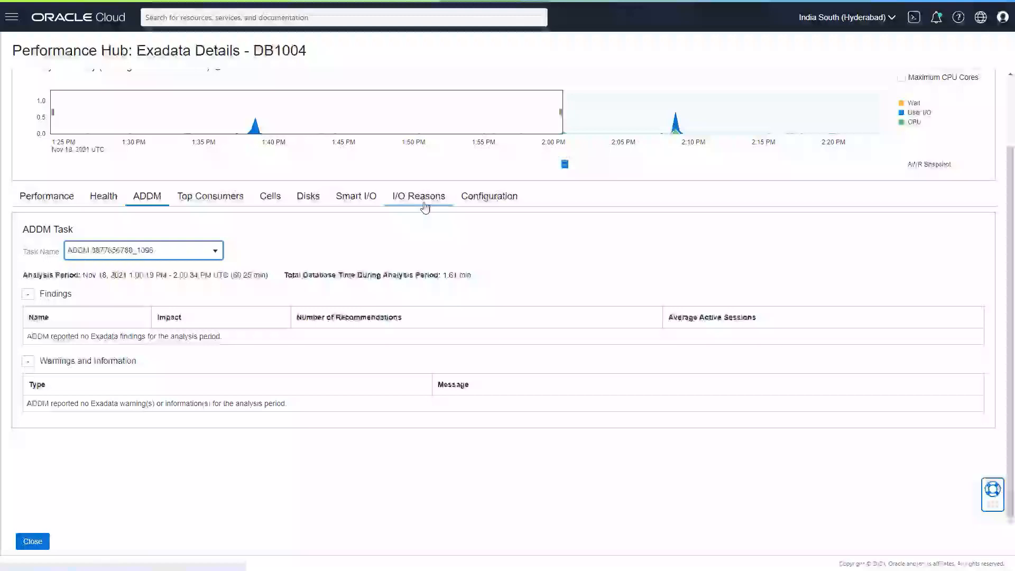
Step: Show Smart I/O, flash log redo writes and write-back flash cache statistics
click(355, 182)
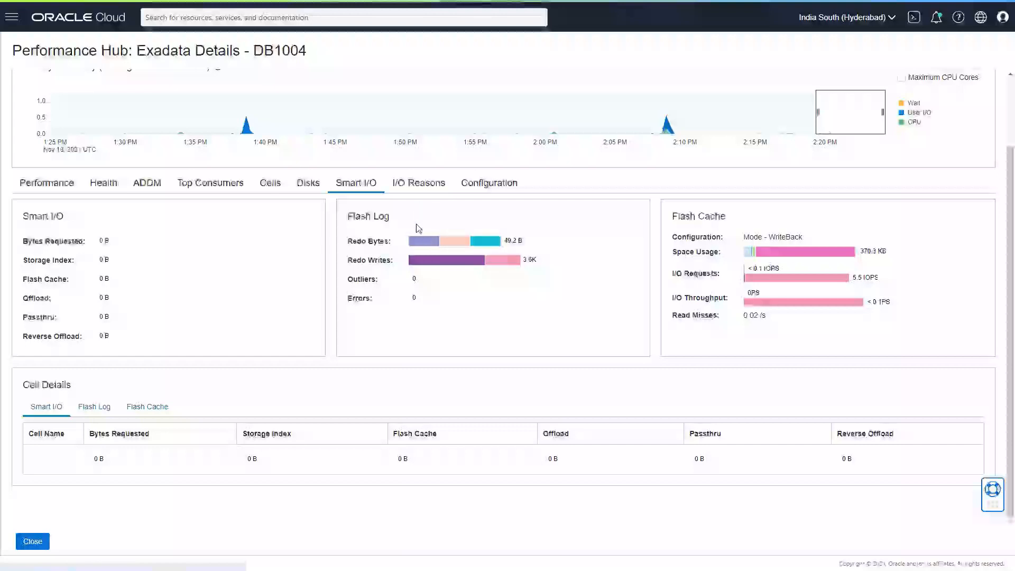
Step: Show I/O requests and bytes by reason across all three cells
click(419, 183)
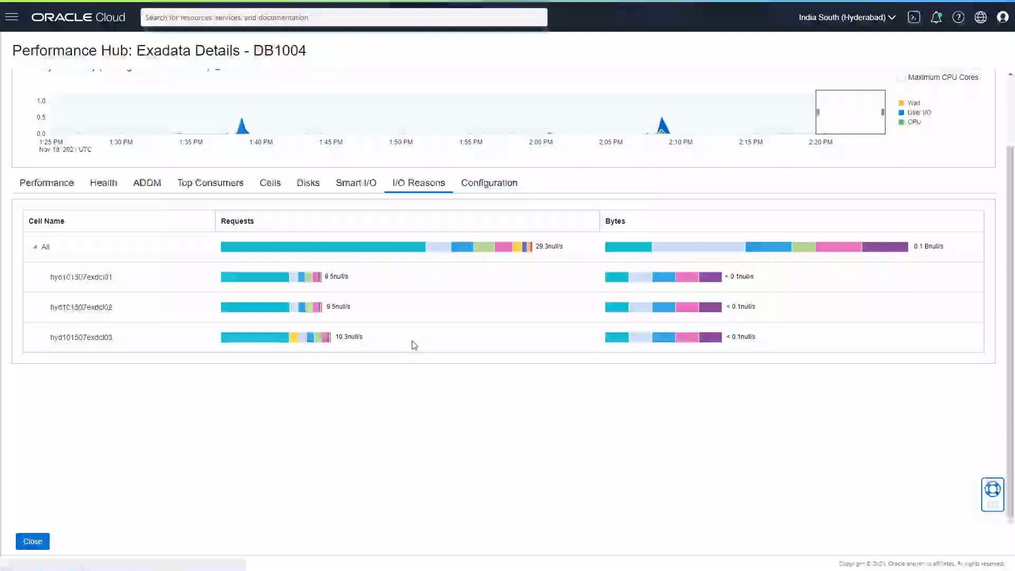
mouse_move(302, 252)
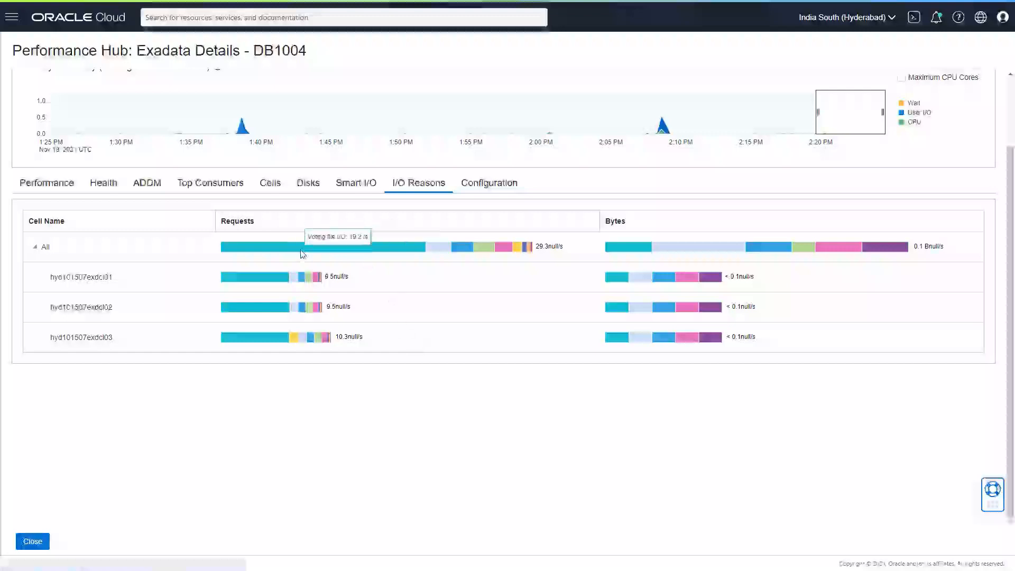
mouse_move(295, 277)
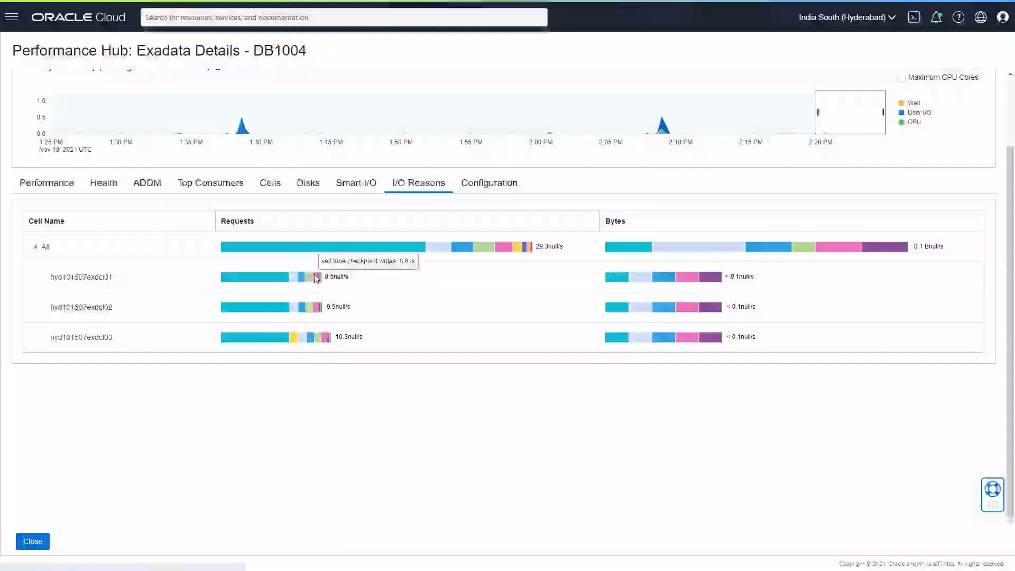
mouse_move(485, 374)
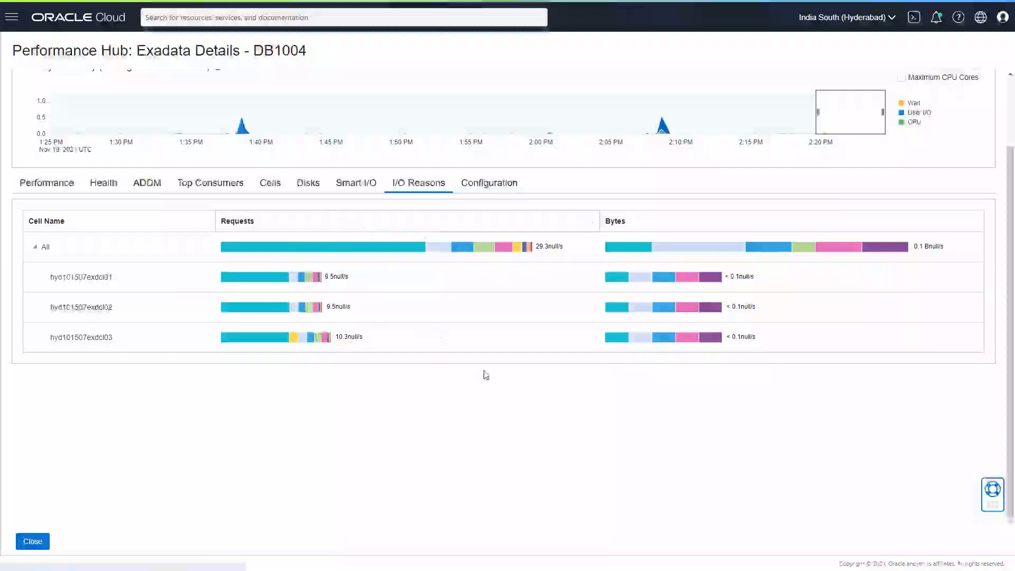
Step: Show the Configuration tab: 3 X8-2L cells, ASM diskgroups and storage totals
click(490, 183)
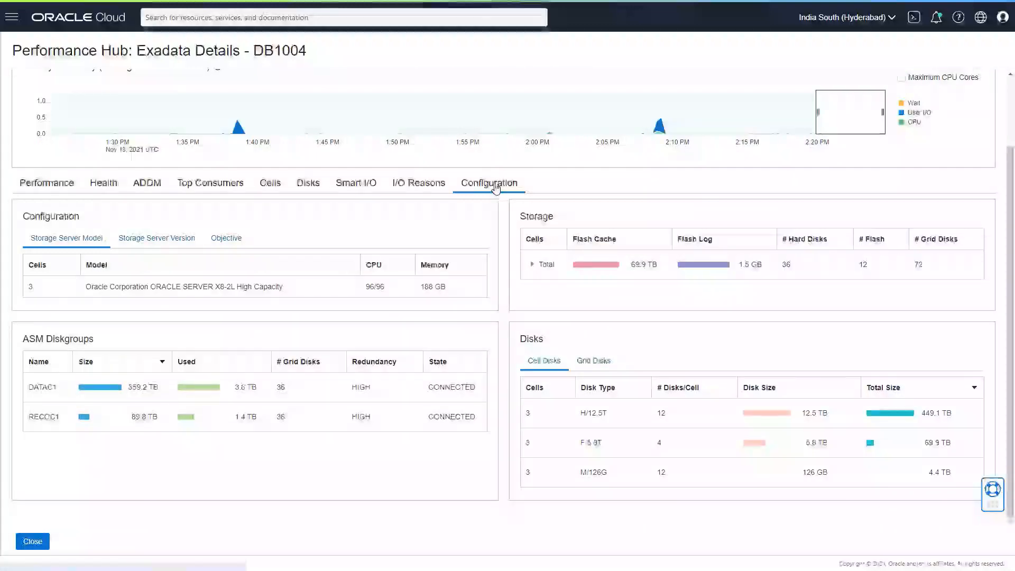
mouse_move(483, 264)
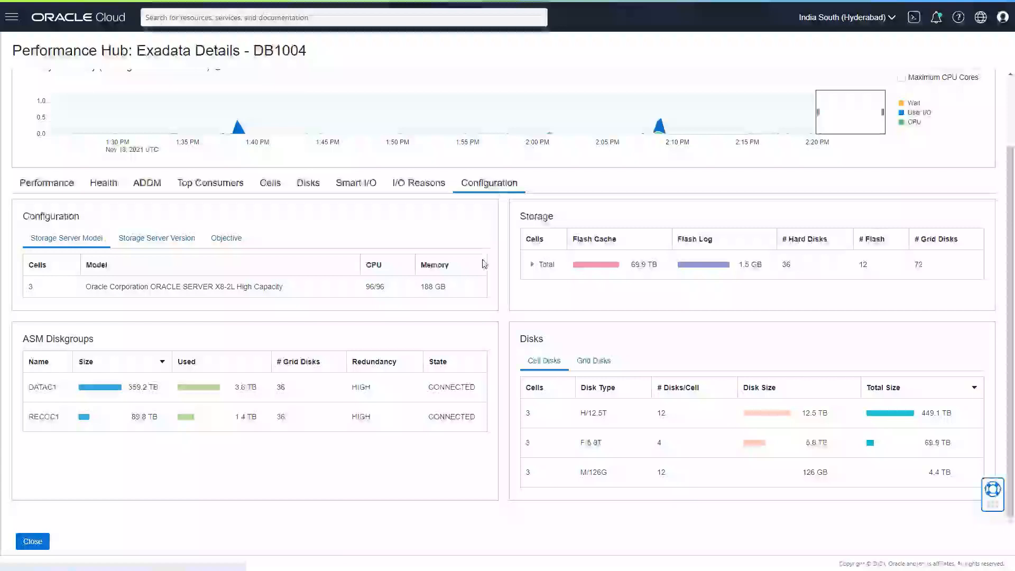